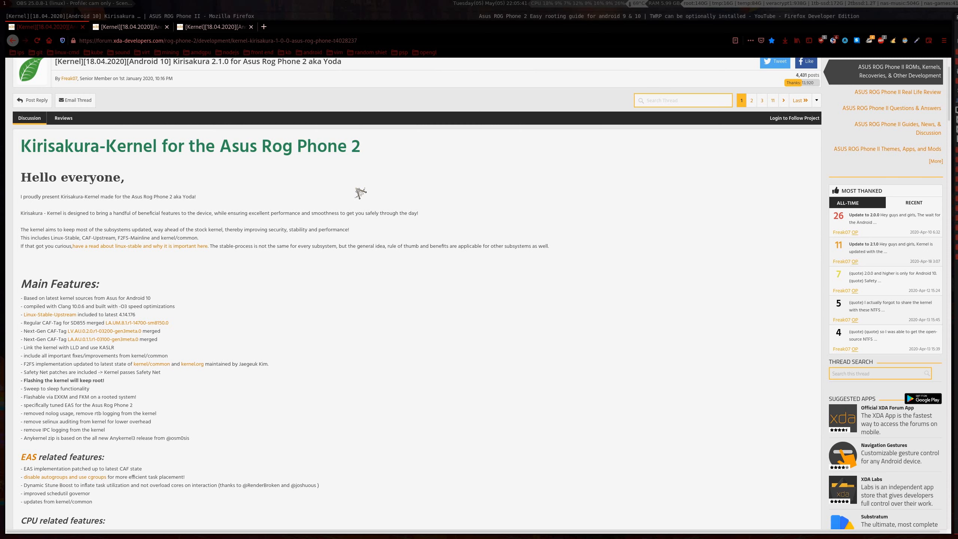
mouse_move(383, 196)
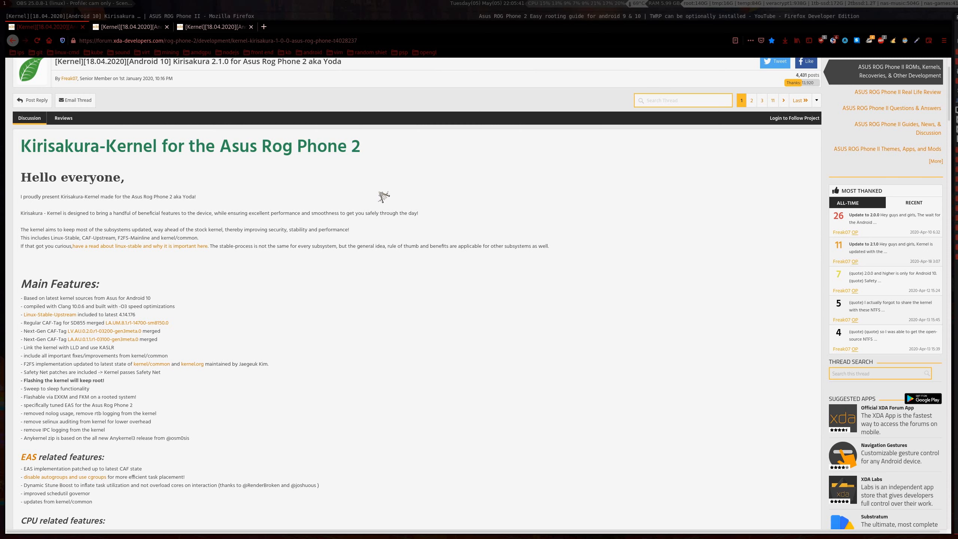
mouse_move(356, 153)
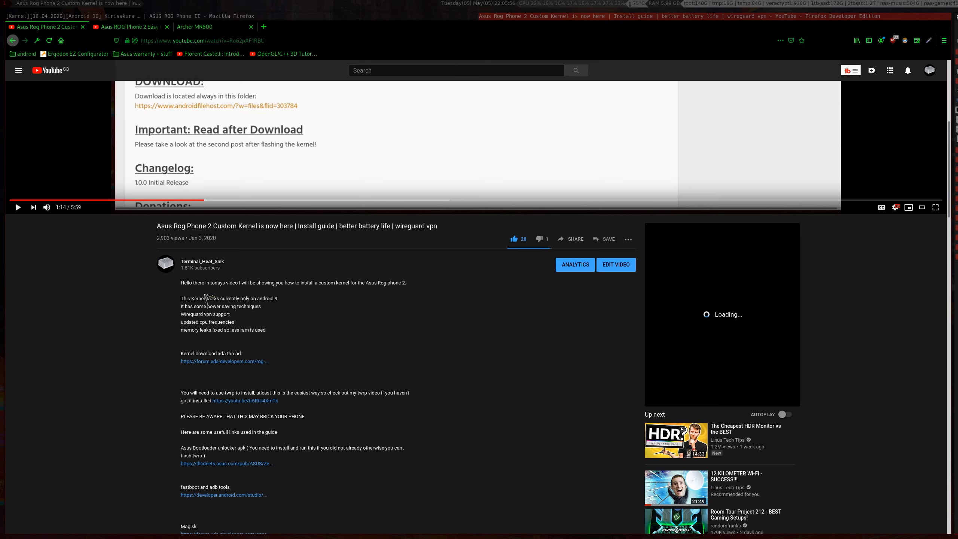
mouse_move(236, 323)
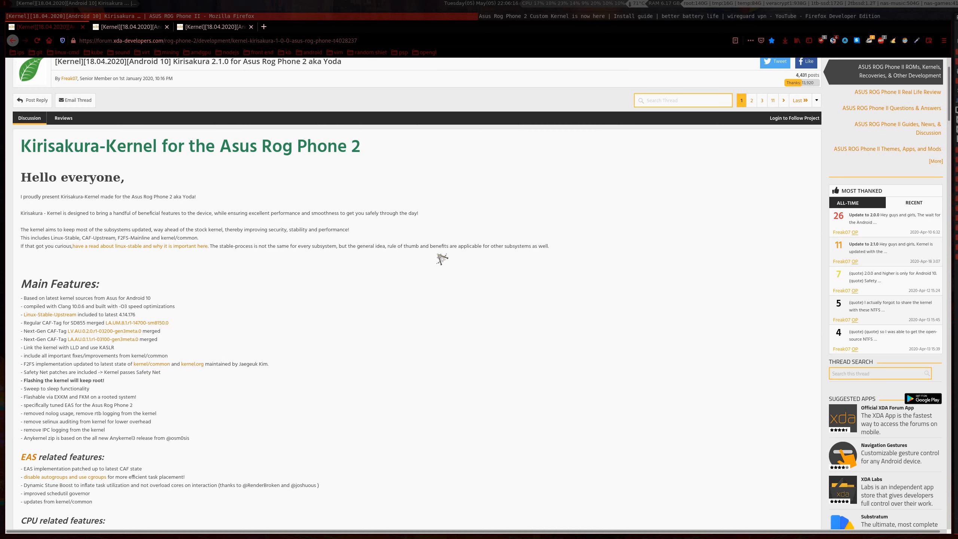
mouse_move(372, 259)
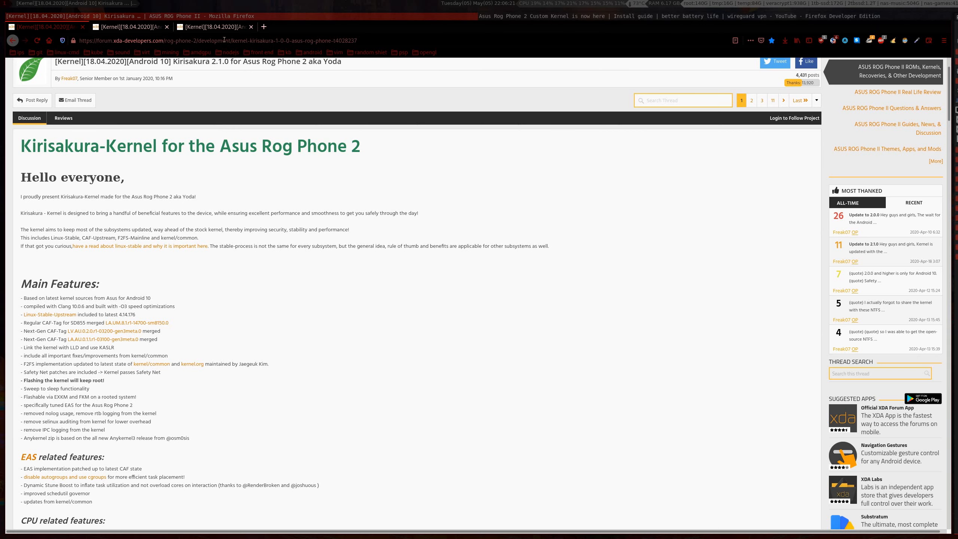
mouse_move(329, 224)
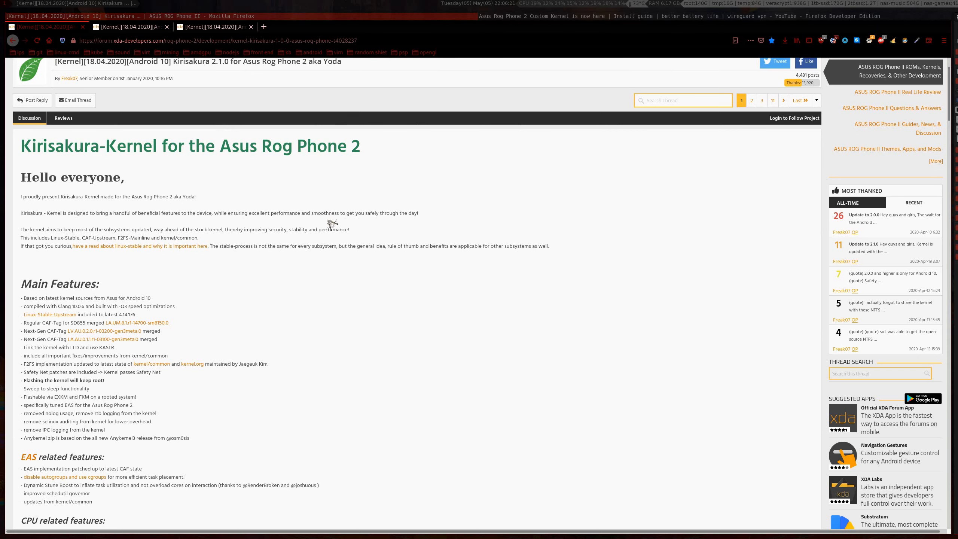
scroll("down", 3)
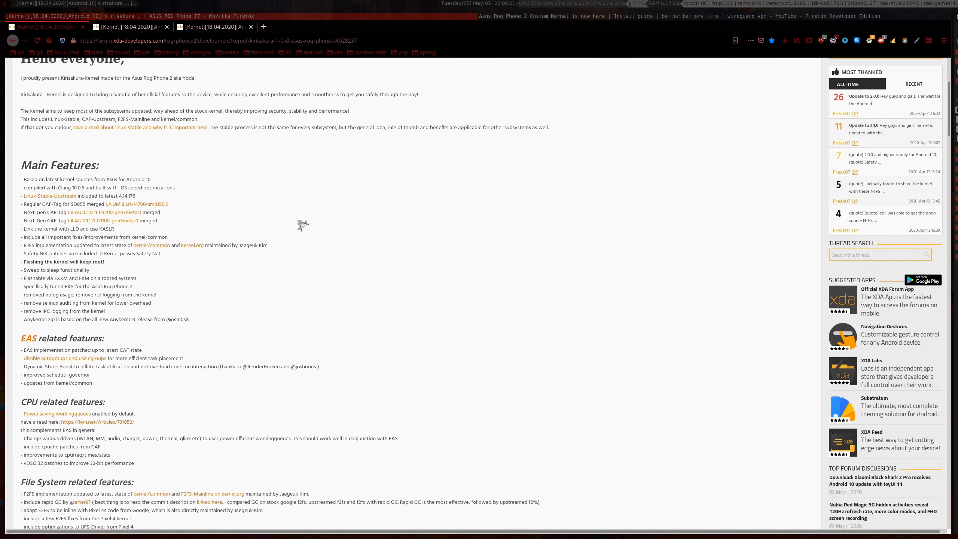
scroll("down", 3)
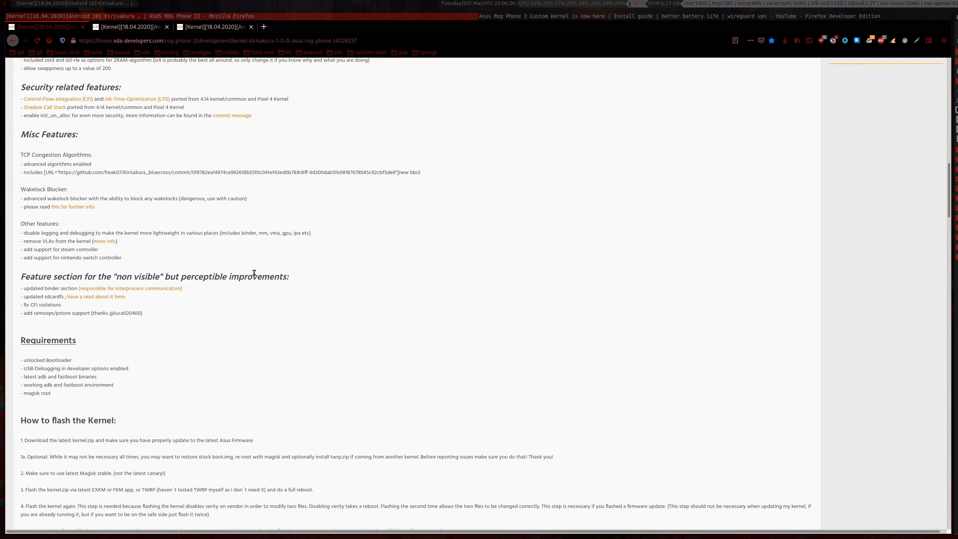
scroll("down", 3)
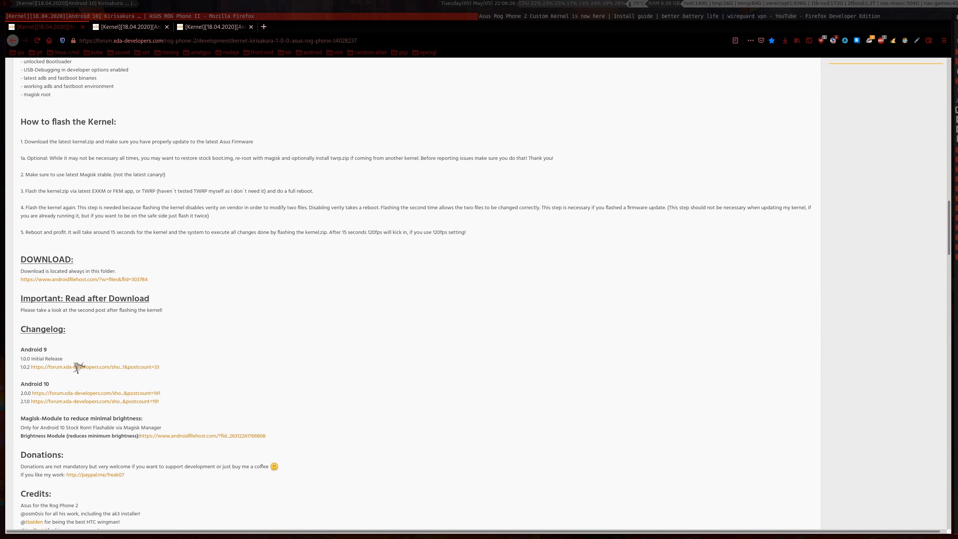
mouse_move(89, 414)
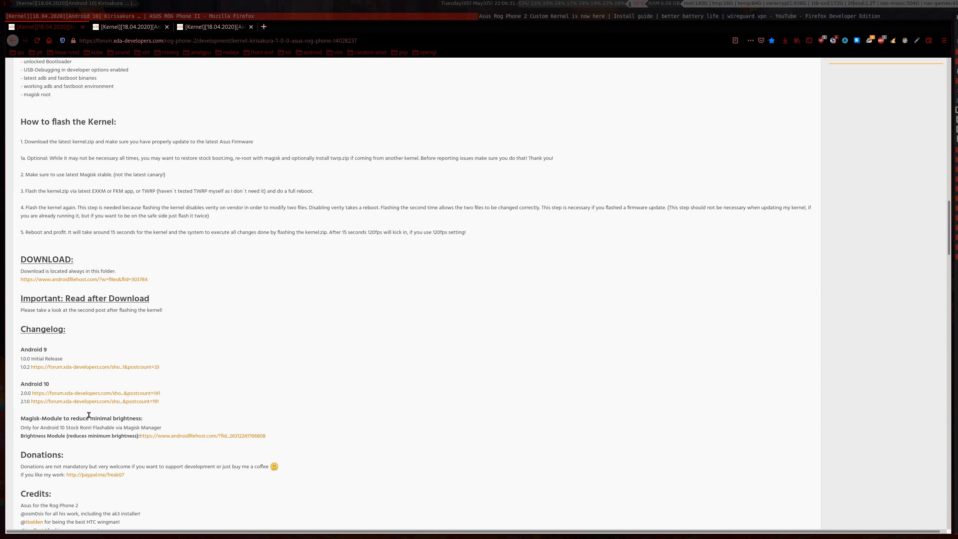
mouse_move(116, 396)
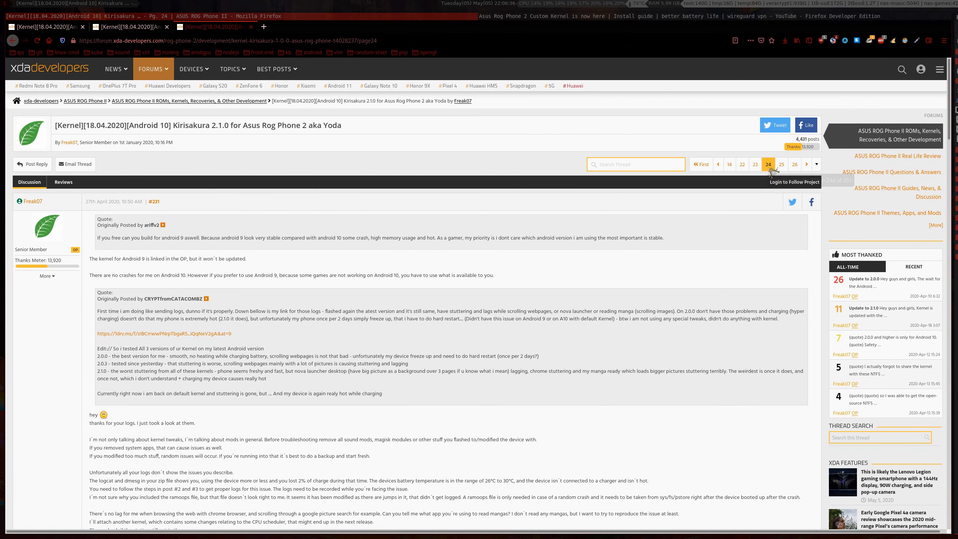
scroll("down", 3)
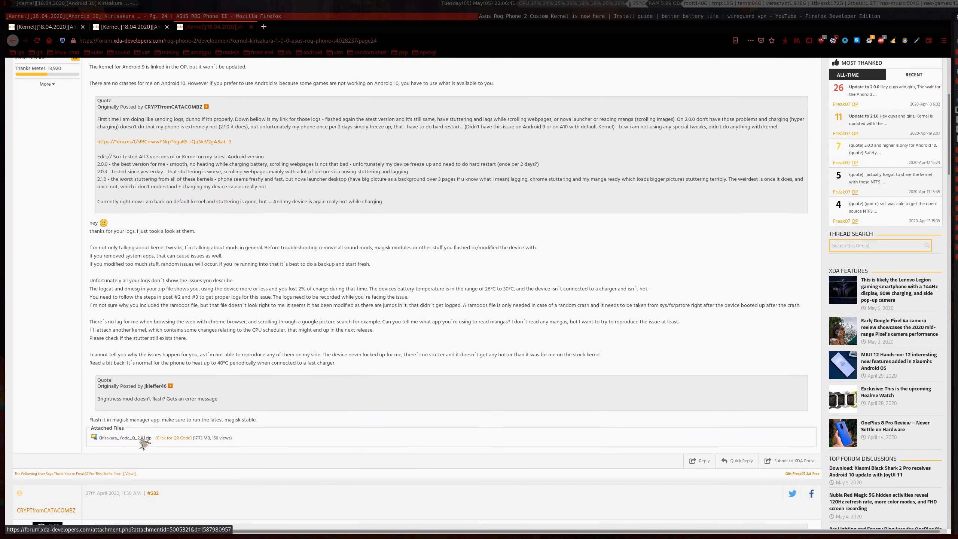
mouse_move(147, 442)
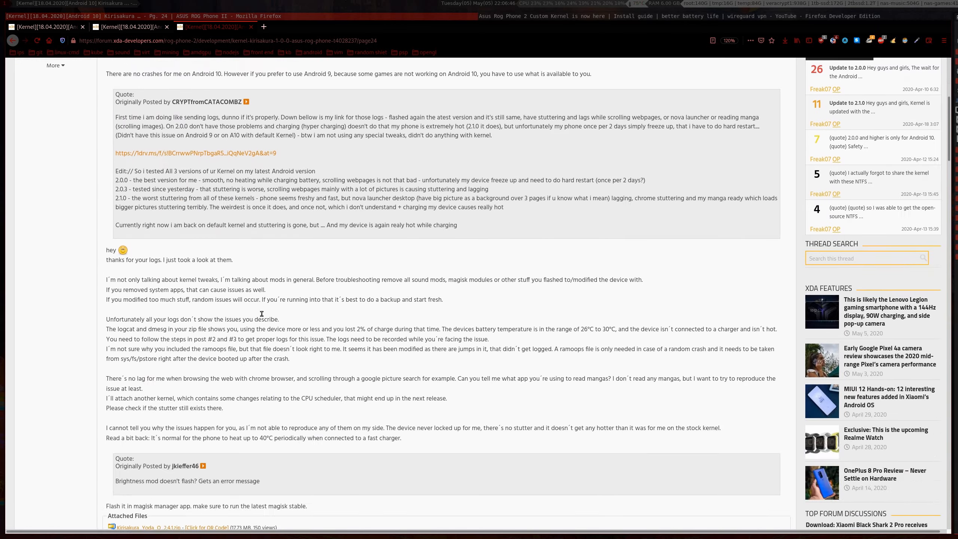
scroll("down", 3)
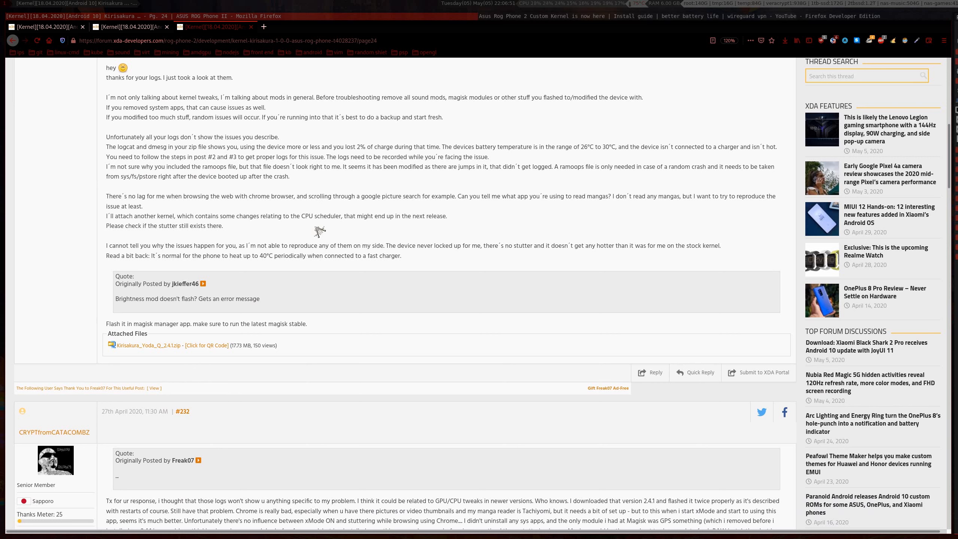
mouse_move(552, 142)
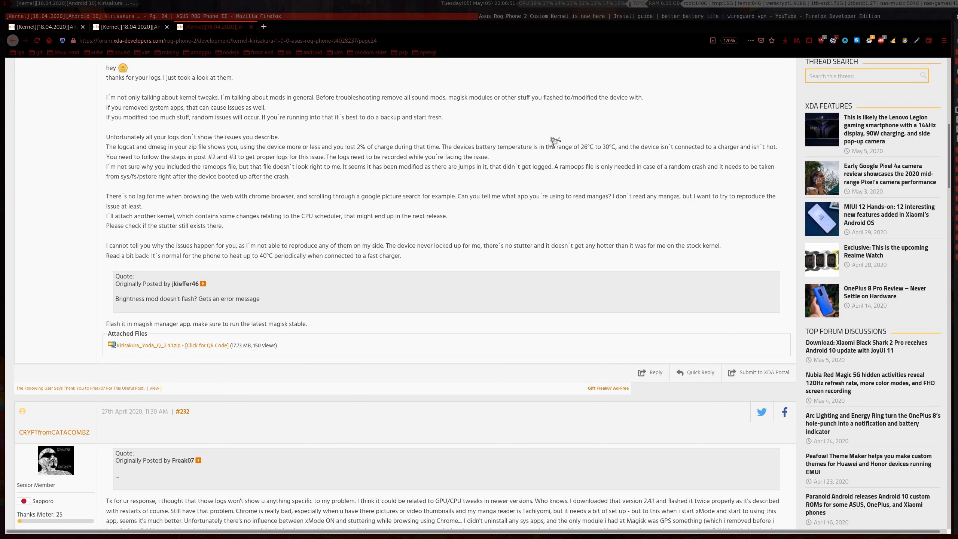
mouse_move(581, 78)
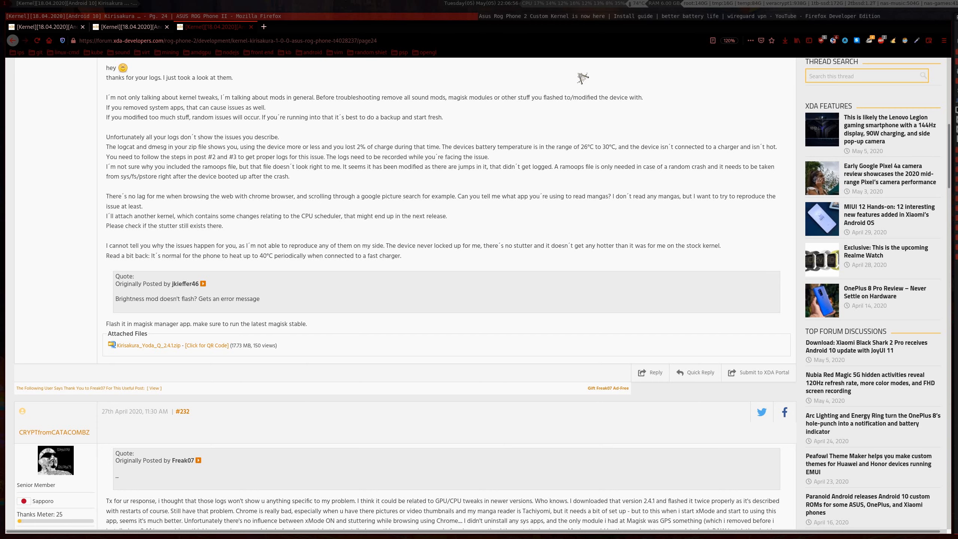
mouse_move(593, 27)
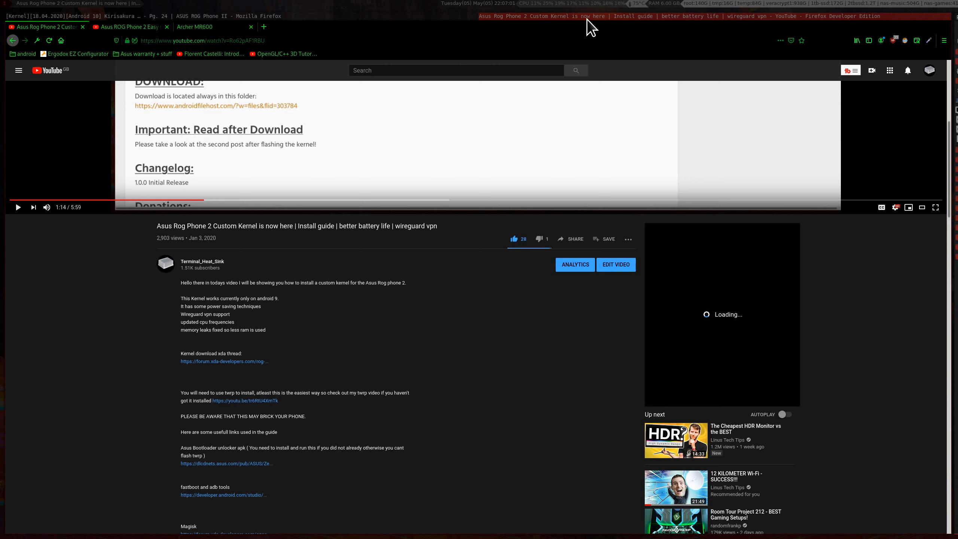
mouse_move(128, 26)
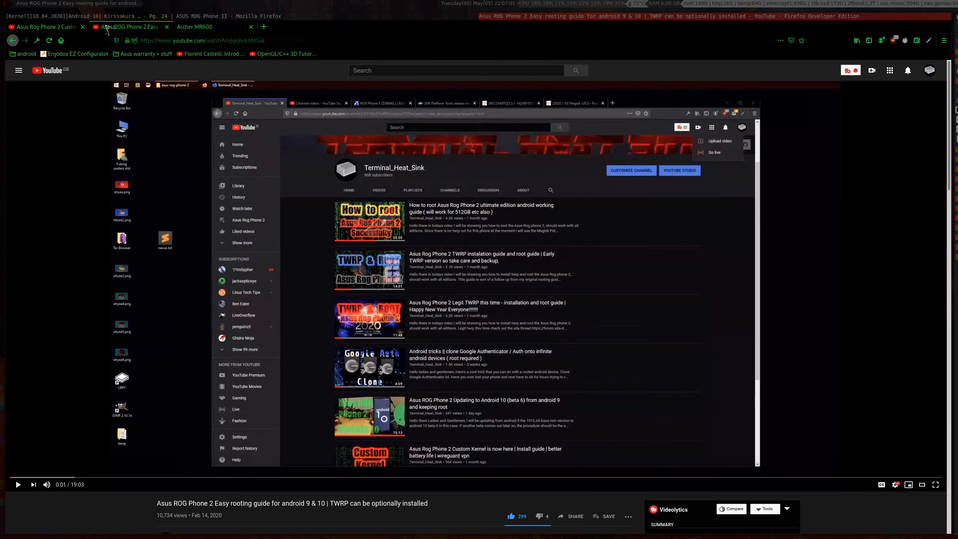
mouse_move(194, 262)
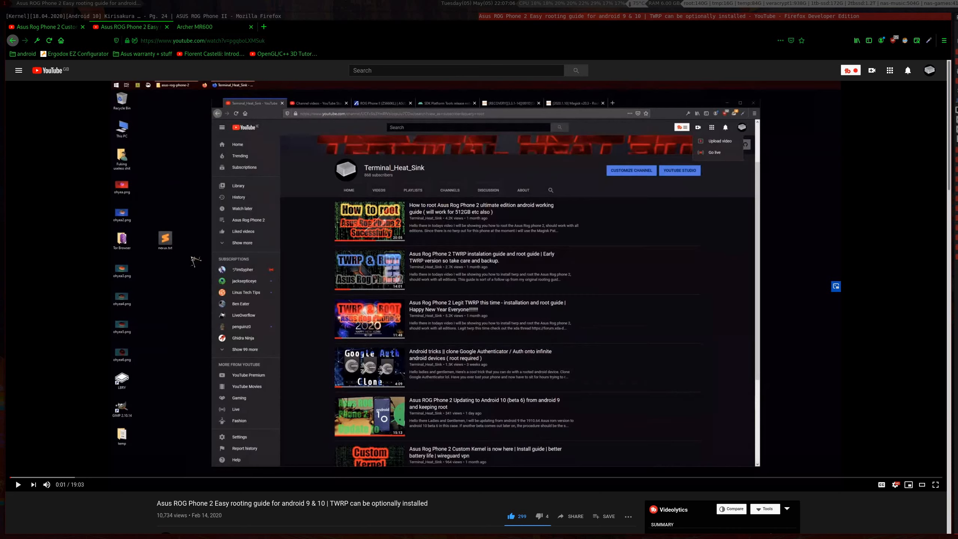
scroll("down", 3)
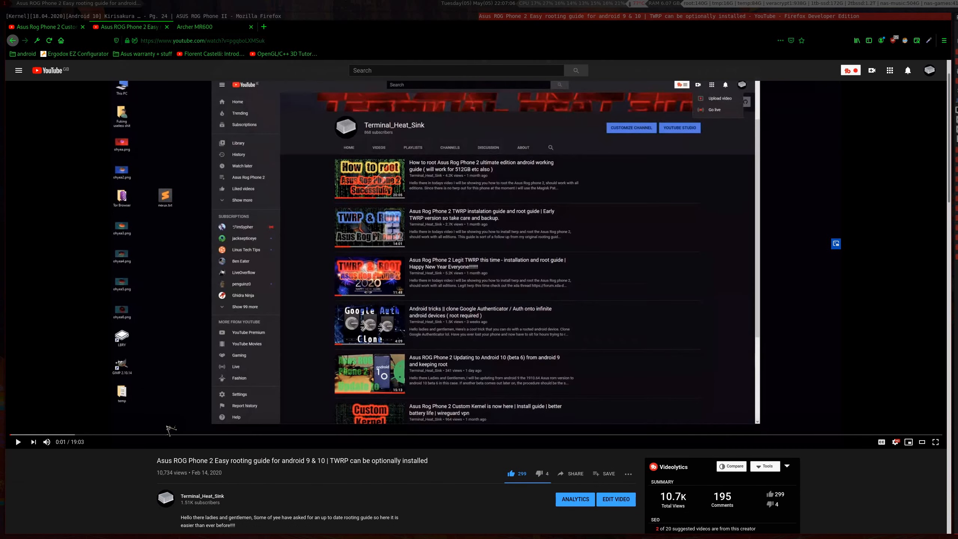
mouse_move(293, 462)
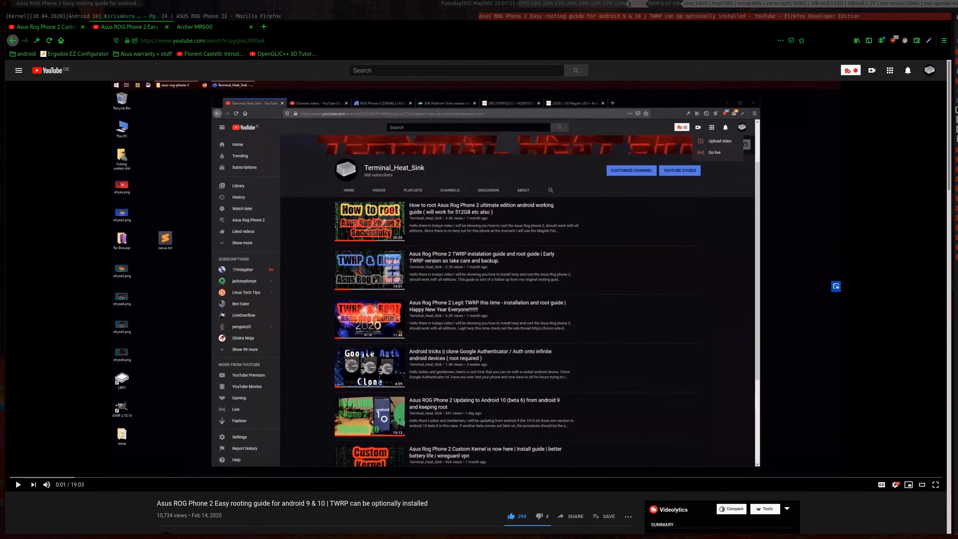
mouse_move(335, 52)
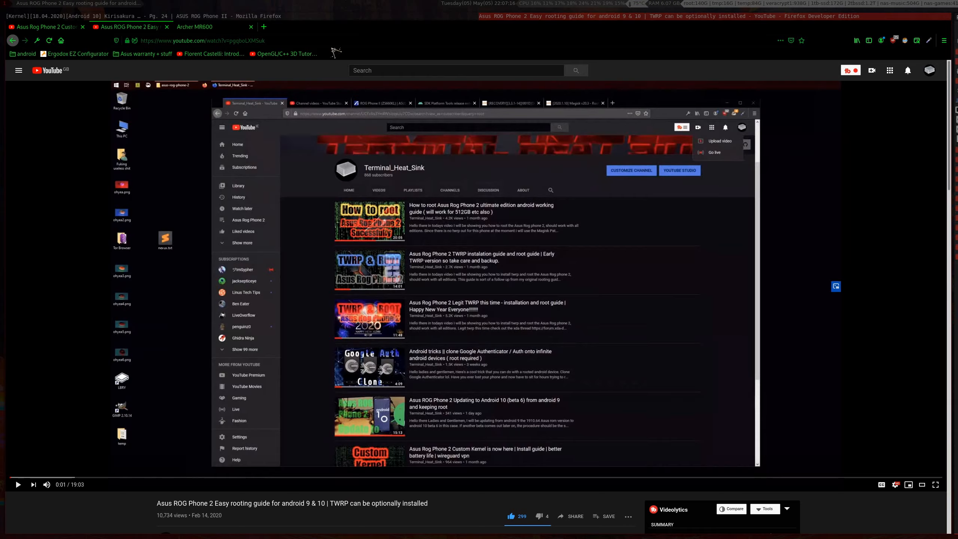